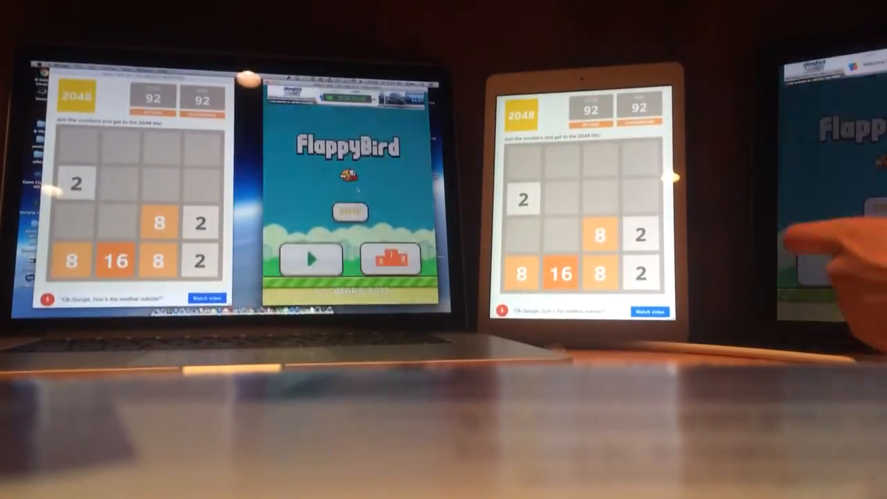
# Start a new Flappy Bird game and get the bird flying.
pyautogui.click(311, 259)
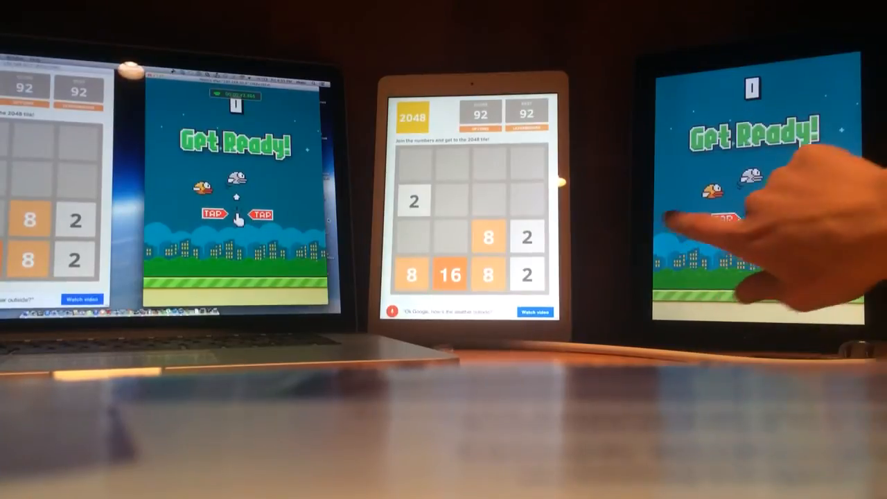
pyautogui.click(728, 215)
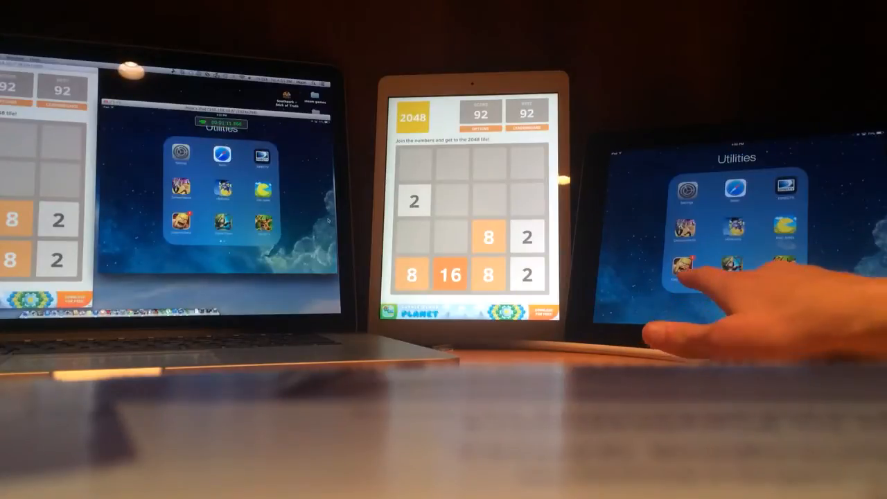
# Launch a game from the second iPad's Utilities folder.
pyautogui.click(687, 269)
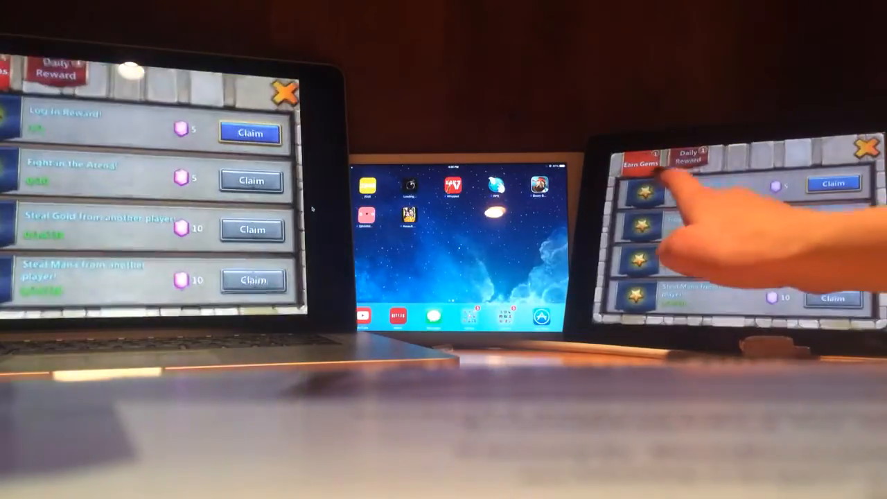
# Switch the game to the Earn Gems tab to show its Claim list.
pyautogui.click(684, 159)
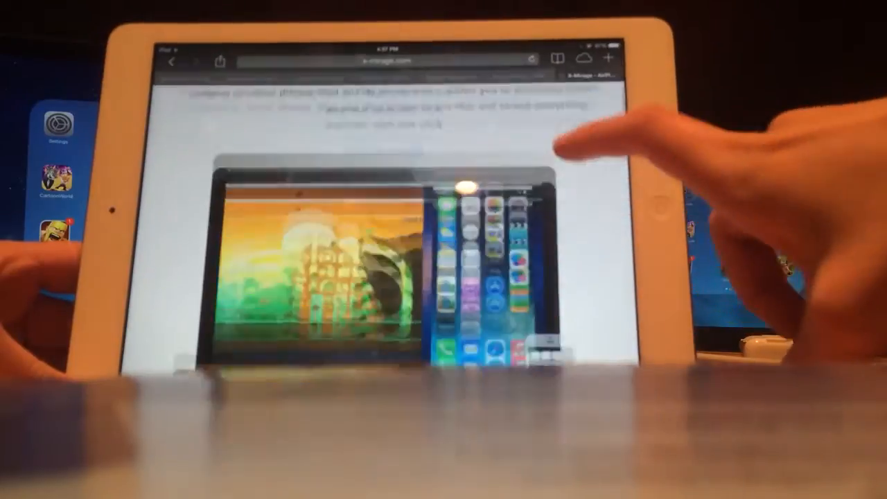
# Scroll down the x-mirage.com page to the features and streaming sections.
pyautogui.scroll(-3)
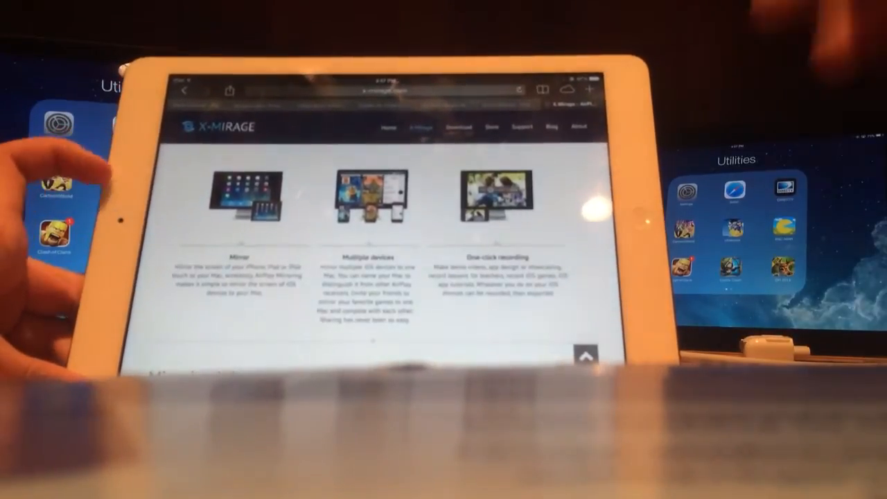
pyautogui.scroll(-3)
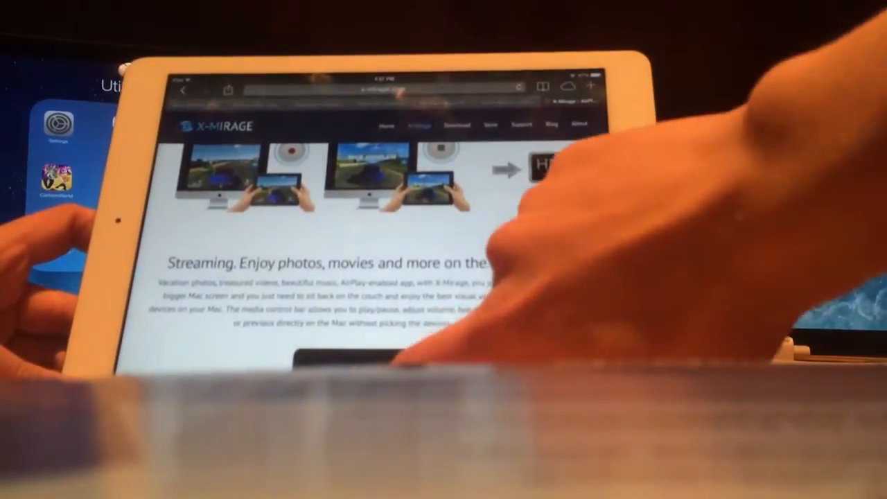
# Choose the Mac's X-Mirage receiver in AirPlay and turn Mirroring on.
pyautogui.click(499, 338)
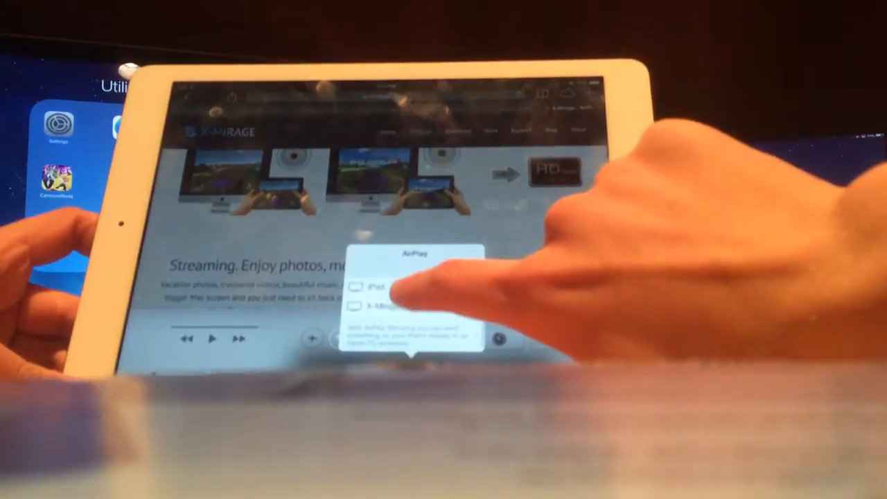
pyautogui.click(379, 307)
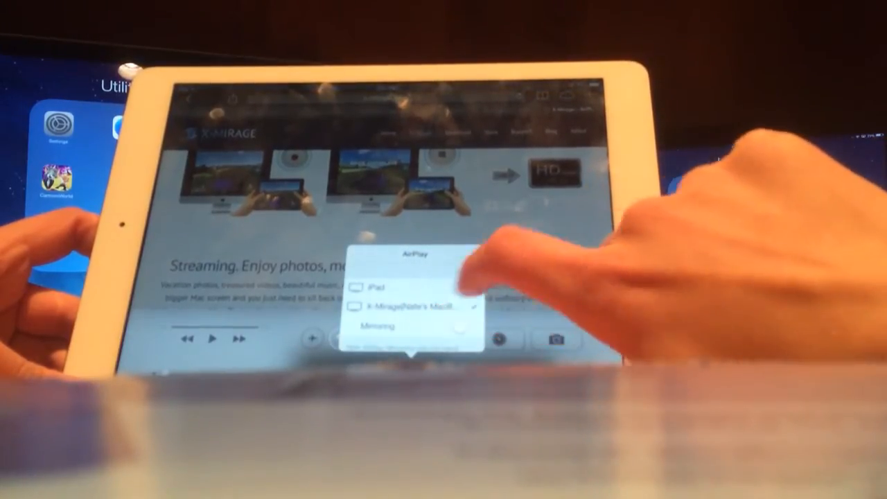
pyautogui.click(463, 327)
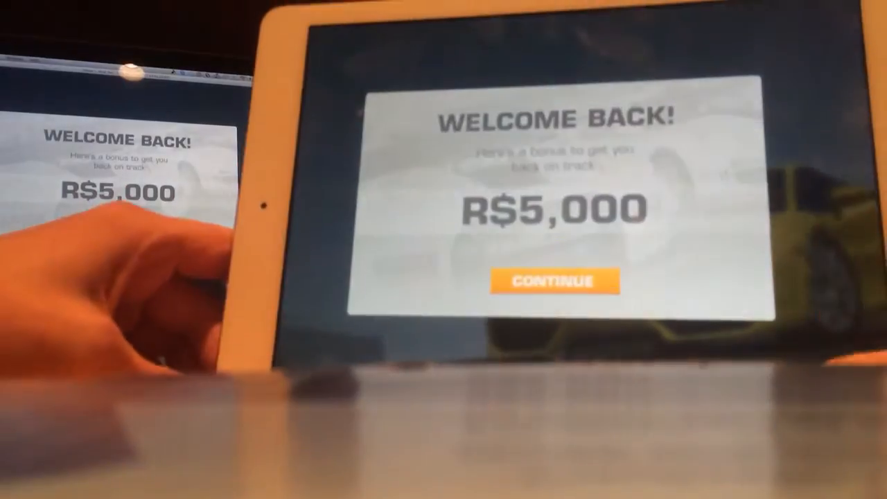
# Accept the R$5,000 and daily race bonuses, then close the Aston Martin promotion.
pyautogui.click(553, 281)
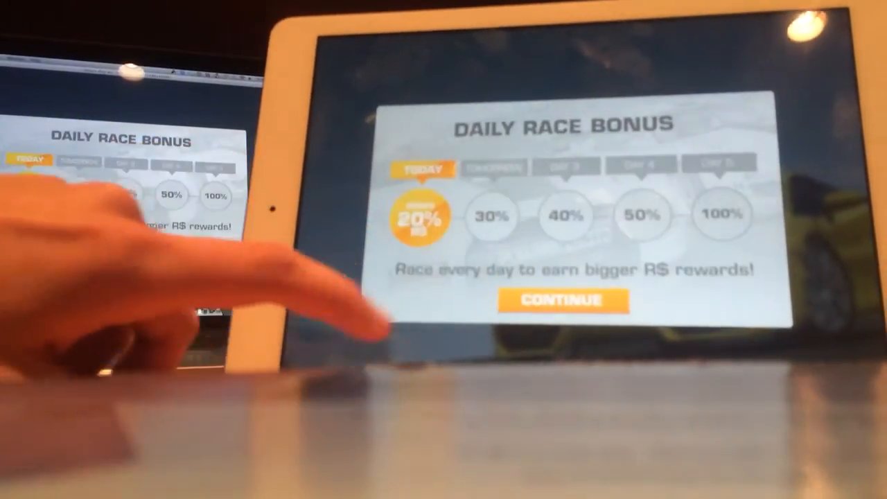
pyautogui.click(562, 299)
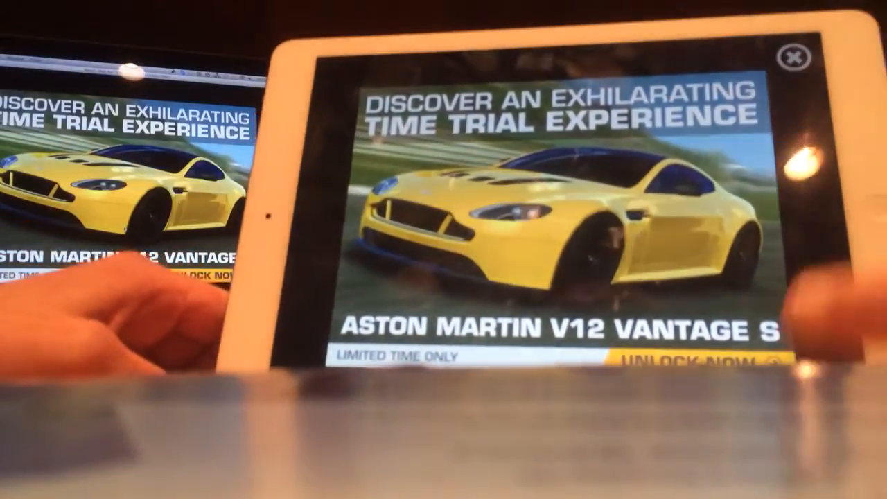
pyautogui.click(794, 58)
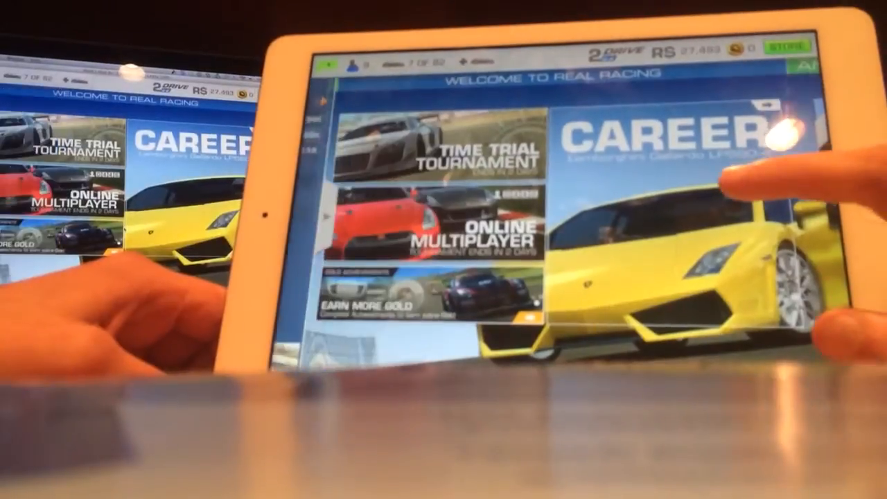